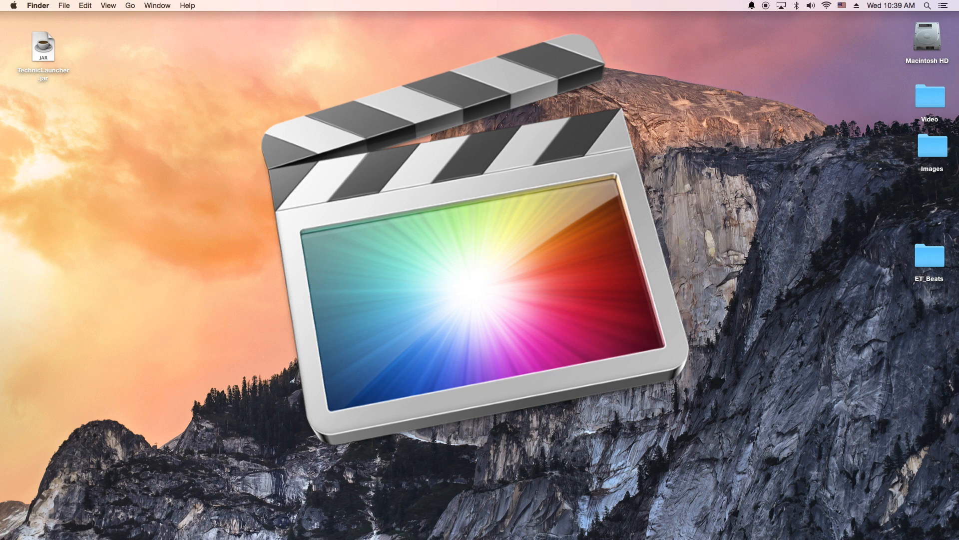
{"action": "mouse_move", "coordinate": [391, 525]}
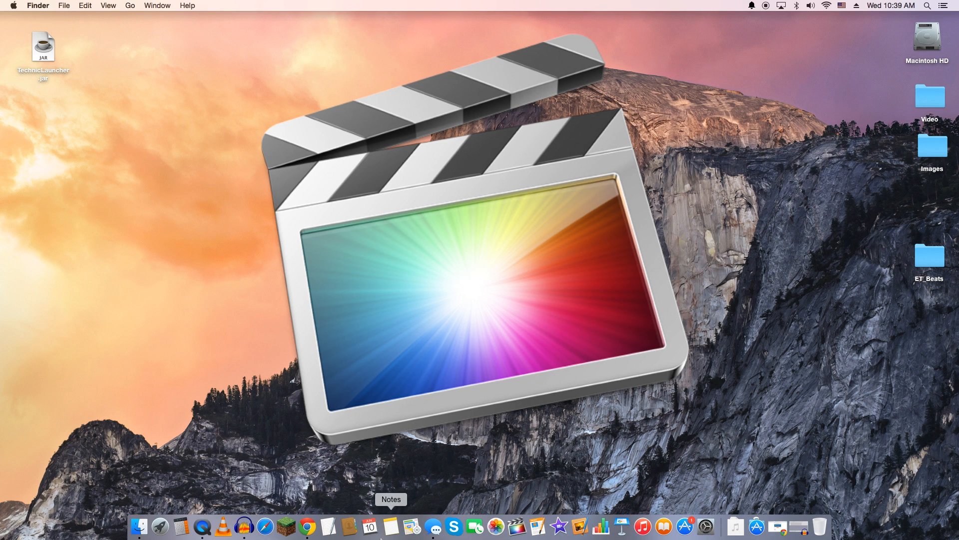
{"action": "mouse_move", "coordinate": [516, 526]}
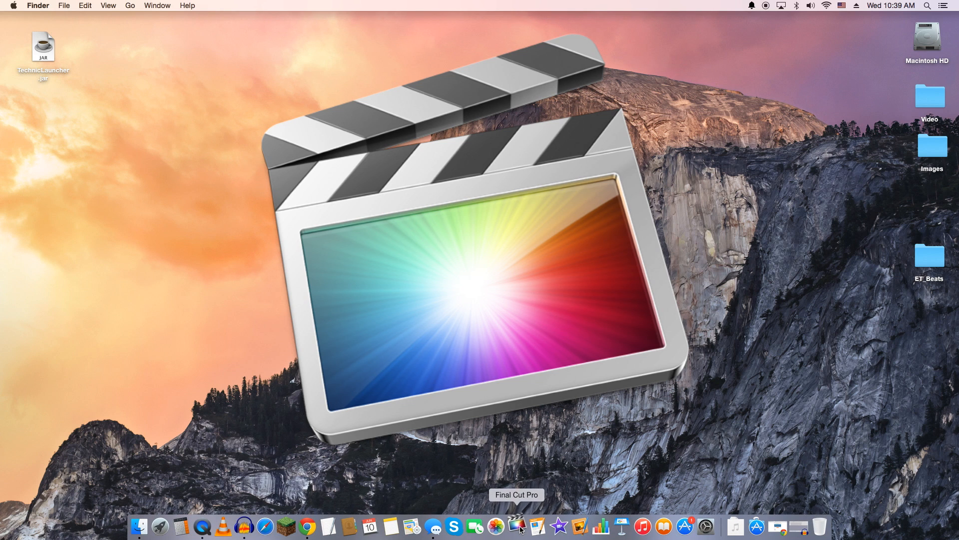
{"action": "mouse_move", "coordinate": [894, 475]}
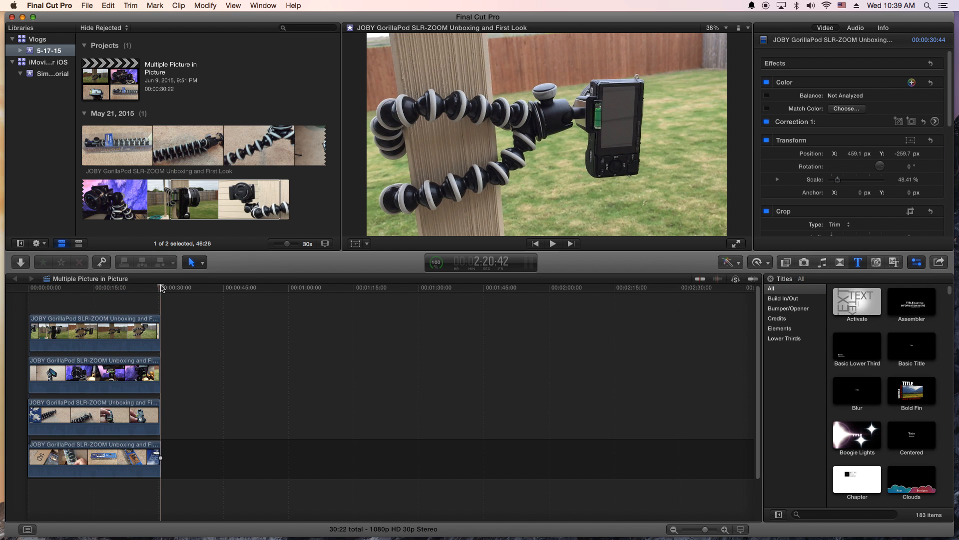
Remove the four stacked GorillaPod clips, leaving the timeline empty
{"action": "left_click", "coordinate": [29, 287]}
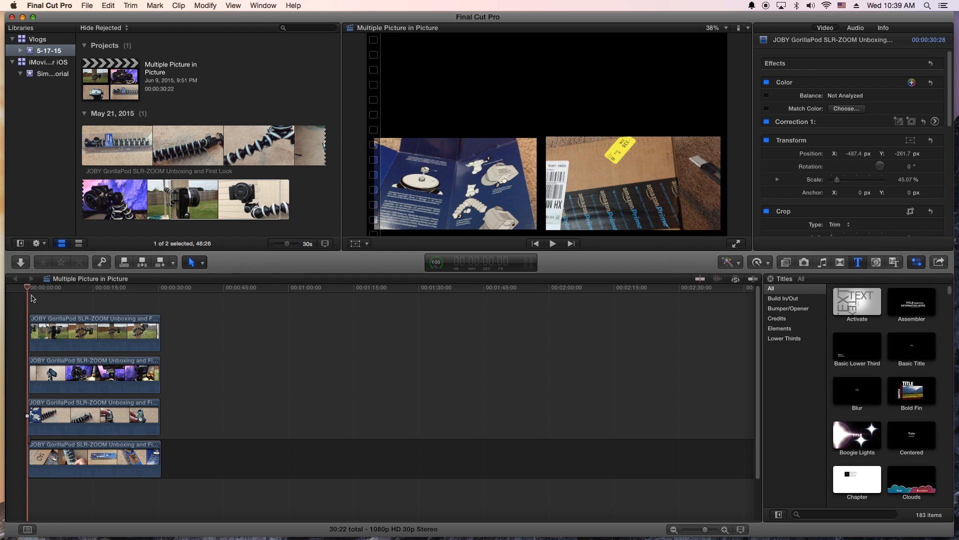
{"action": "left_click", "coordinate": [552, 244]}
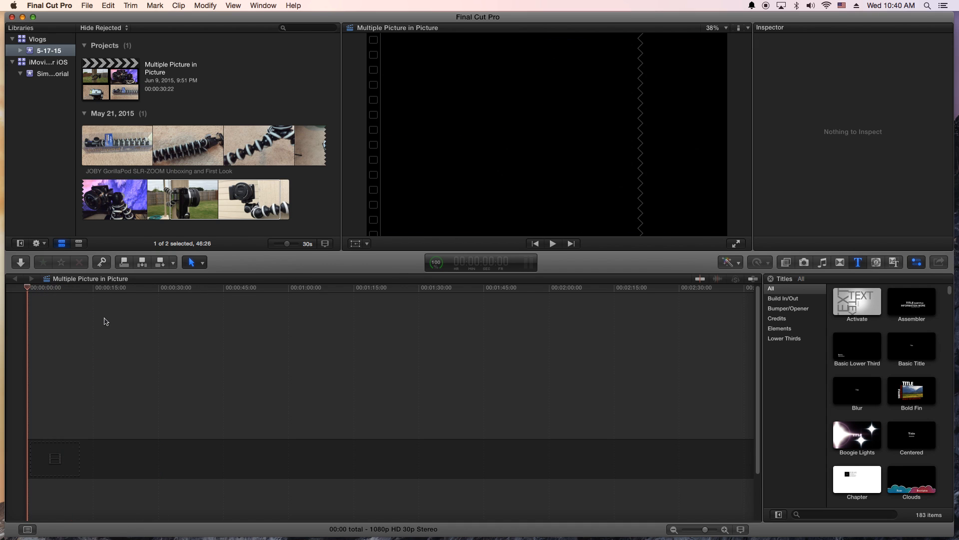
{"action": "mouse_move", "coordinate": [135, 98]}
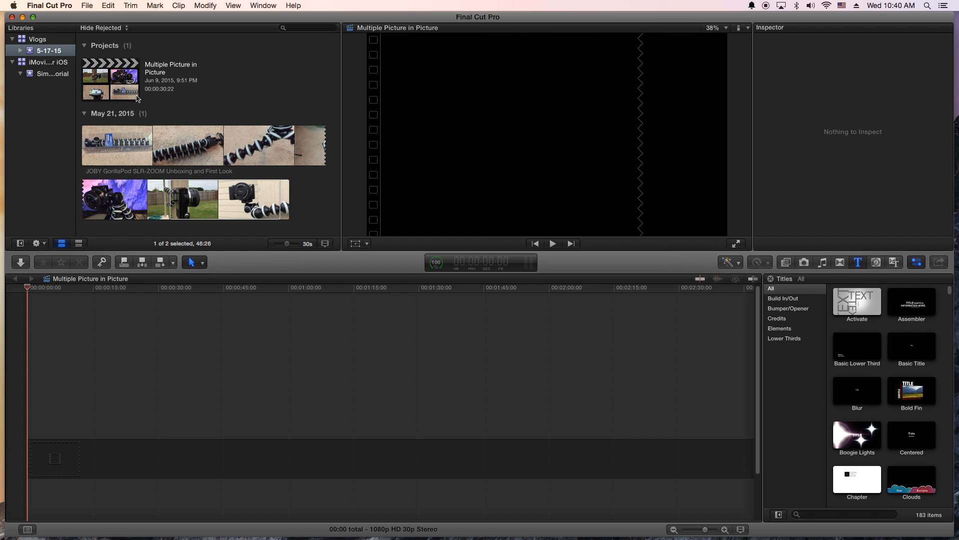
Start a new project and name it '4 Up'
{"action": "left_click", "coordinate": [87, 5]}
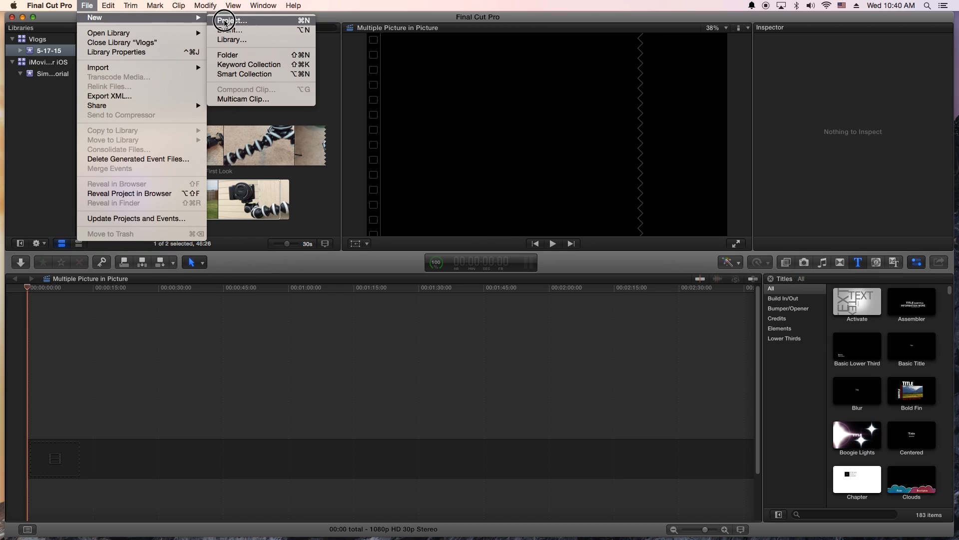
{"action": "left_click", "coordinate": [230, 20]}
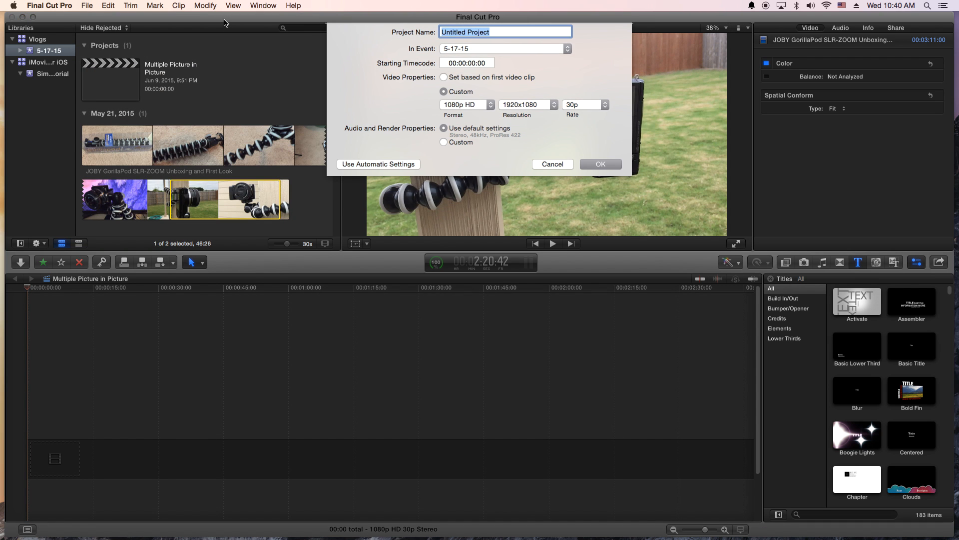
{"action": "type", "text": "4 Up"}
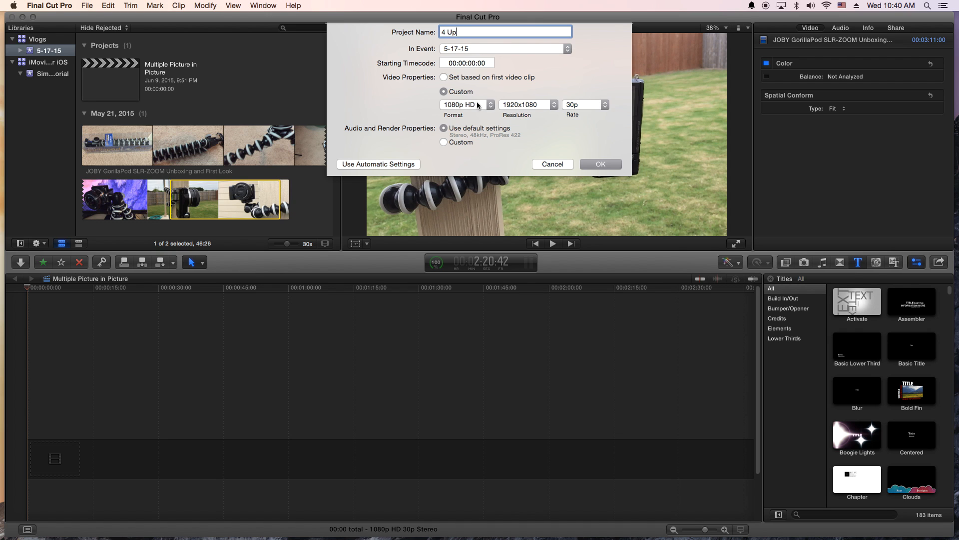
{"action": "mouse_move", "coordinate": [520, 110]}
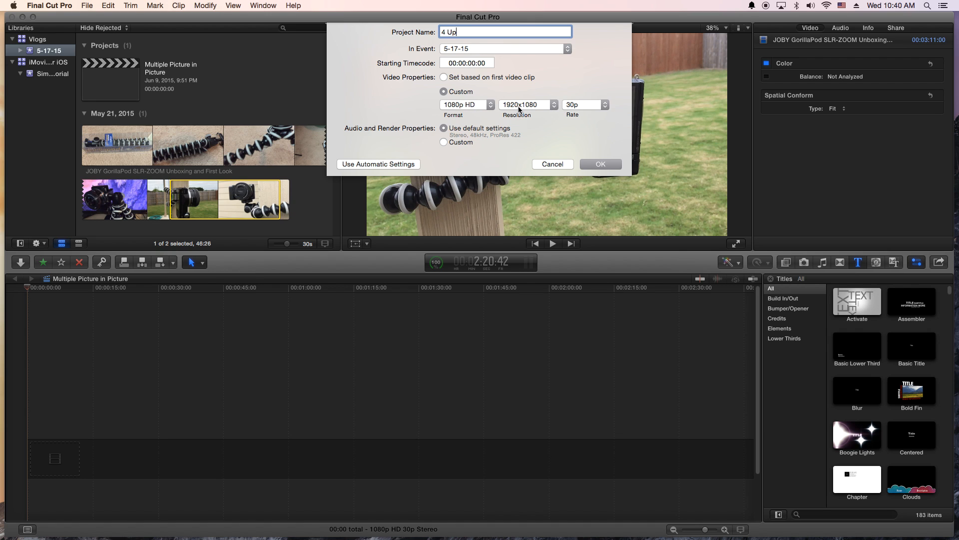
{"action": "mouse_move", "coordinate": [587, 114]}
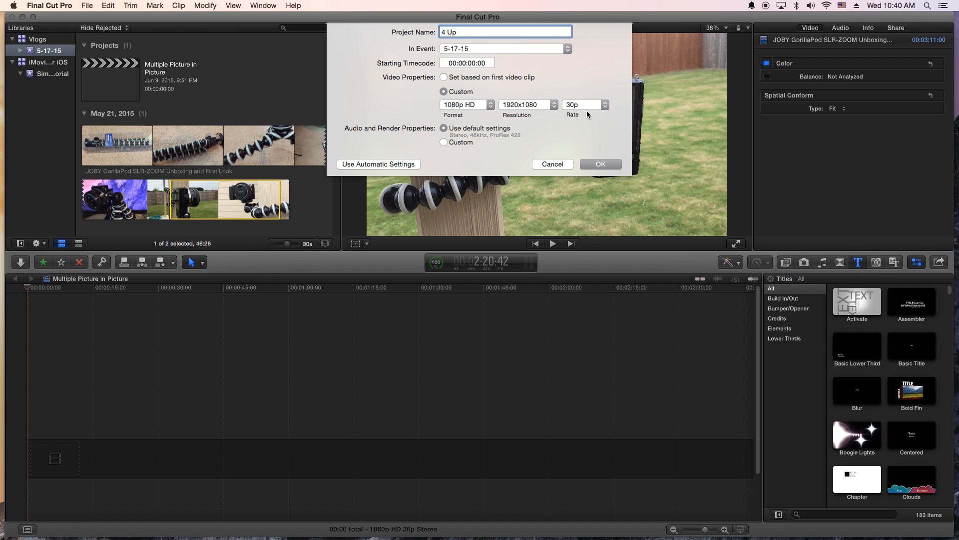
Keep the 1080p HD 1920x1080 format at 30p and create the project
{"action": "left_click", "coordinate": [585, 104]}
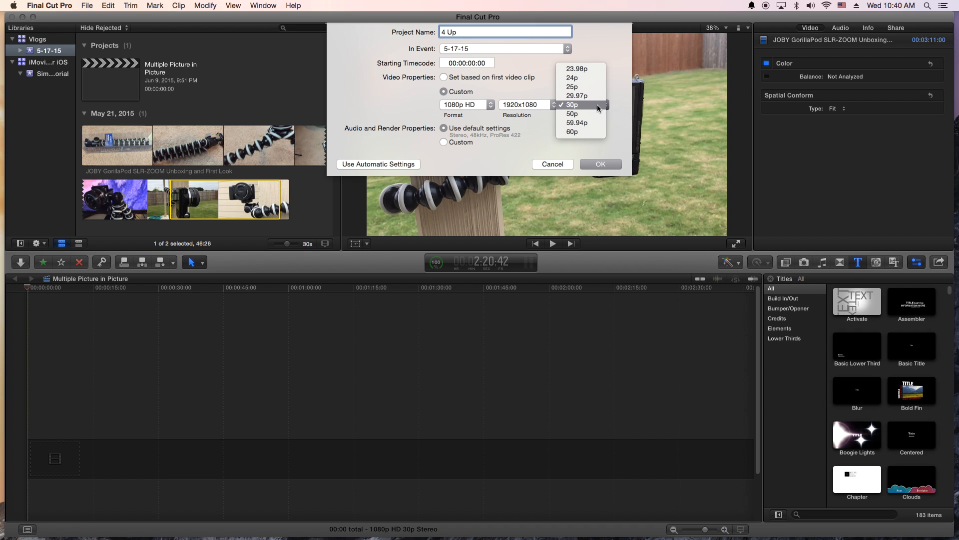
{"action": "left_click", "coordinate": [572, 104]}
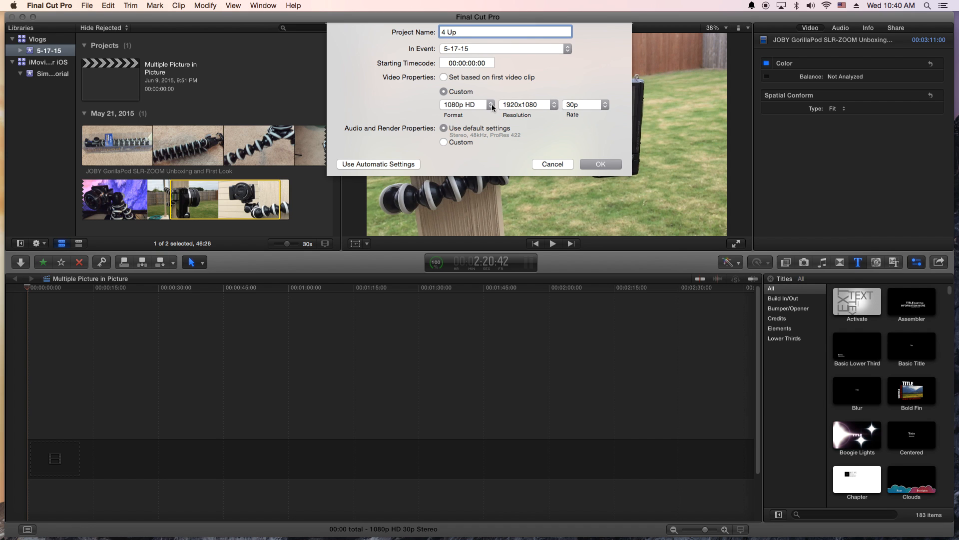
{"action": "left_click", "coordinate": [490, 105]}
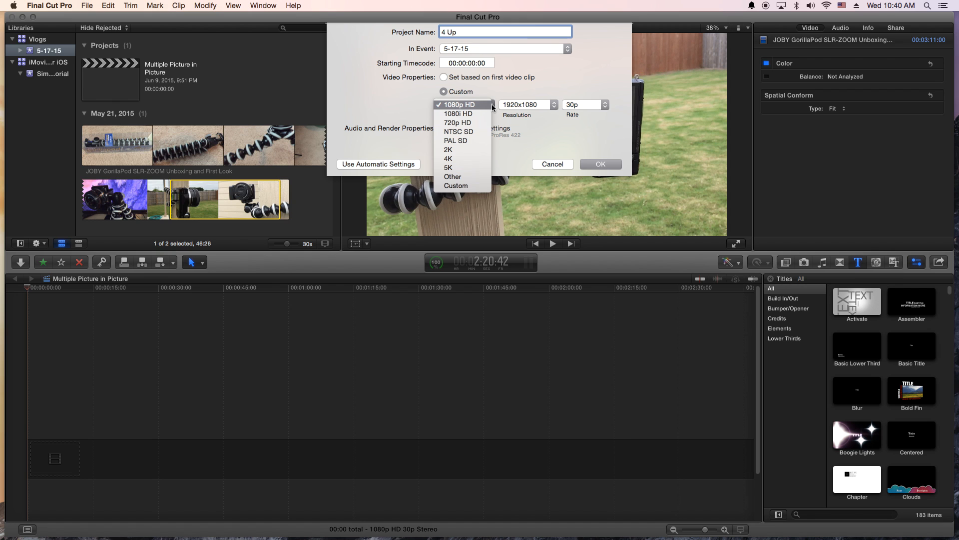
{"action": "left_click", "coordinate": [462, 104]}
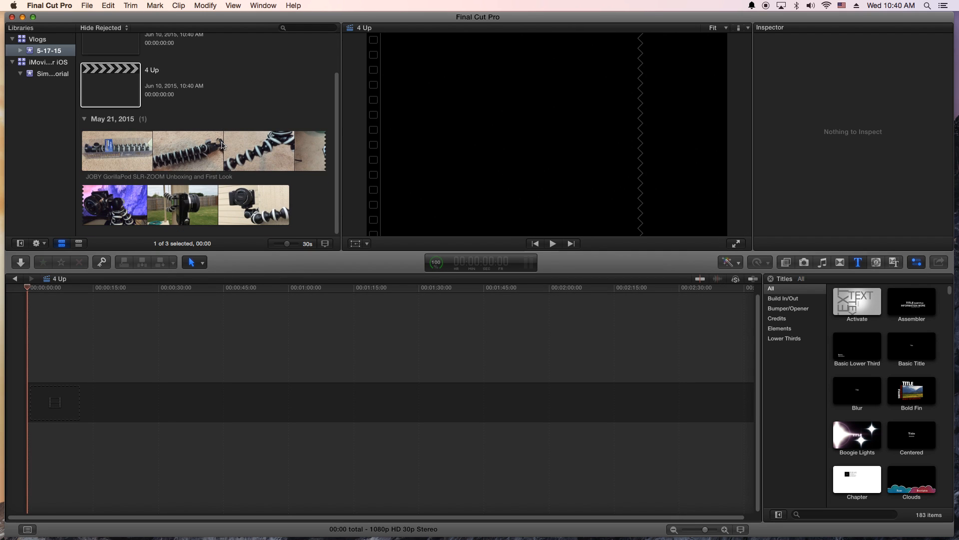
{"action": "mouse_move", "coordinate": [116, 144]}
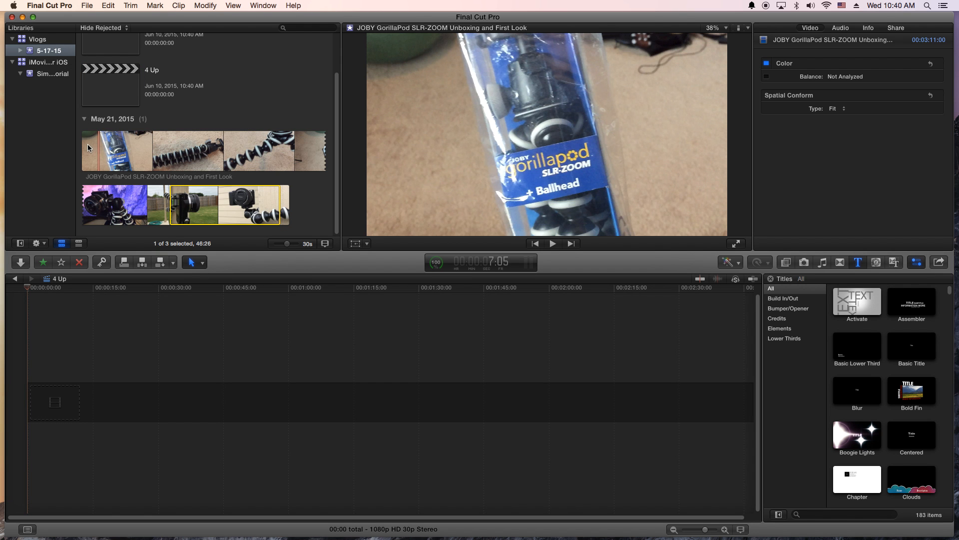
{"action": "mouse_move", "coordinate": [230, 151]}
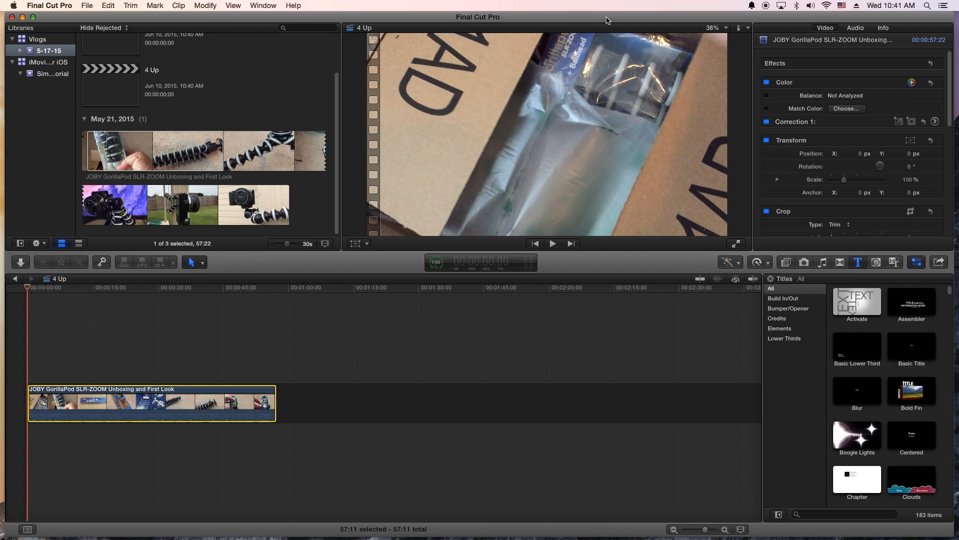
{"action": "mouse_move", "coordinate": [421, 288]}
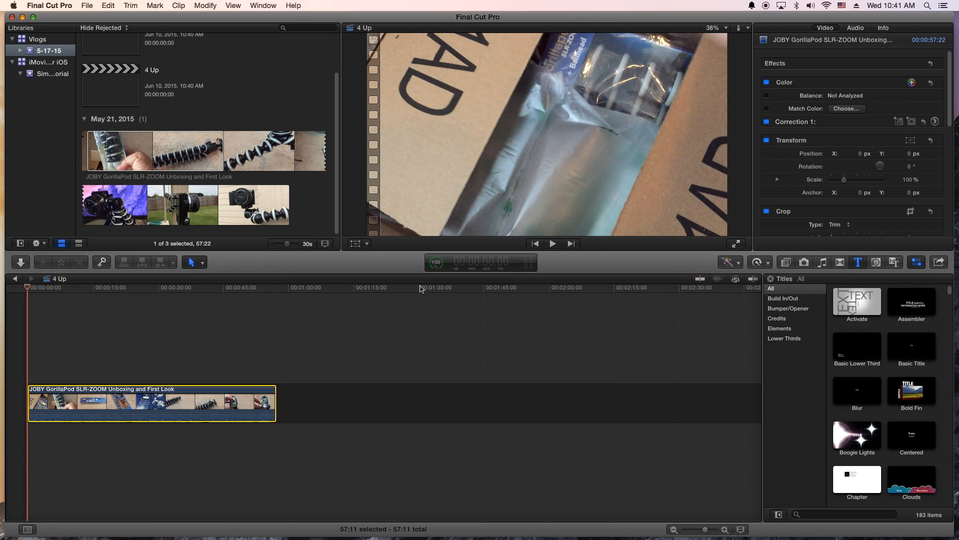
{"action": "mouse_move", "coordinate": [61, 379]}
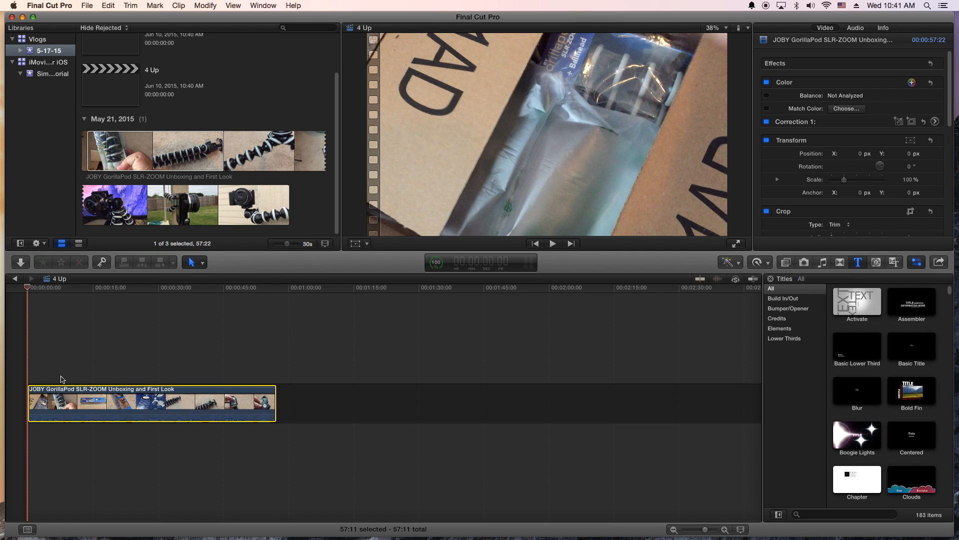
{"action": "mouse_move", "coordinate": [116, 300]}
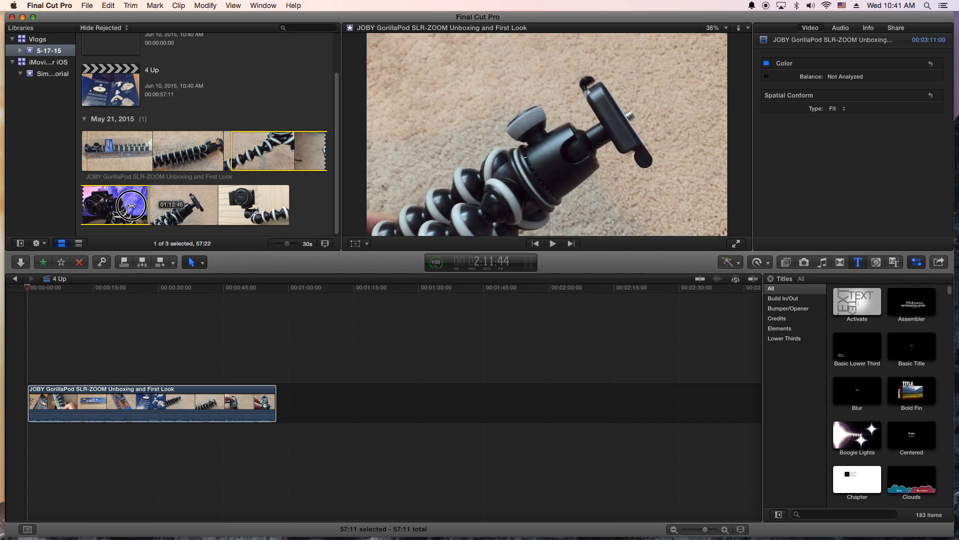
{"action": "mouse_move", "coordinate": [279, 150]}
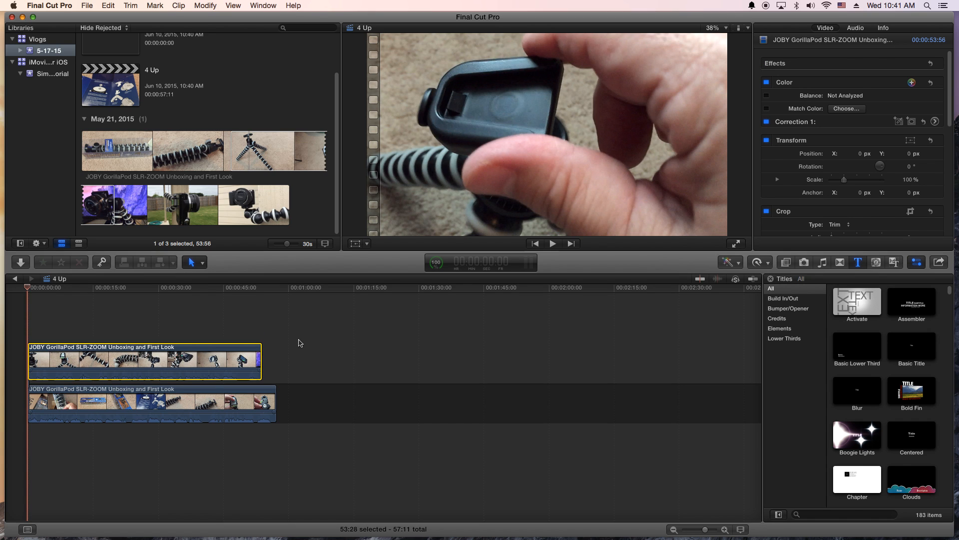
{"action": "mouse_move", "coordinate": [80, 386]}
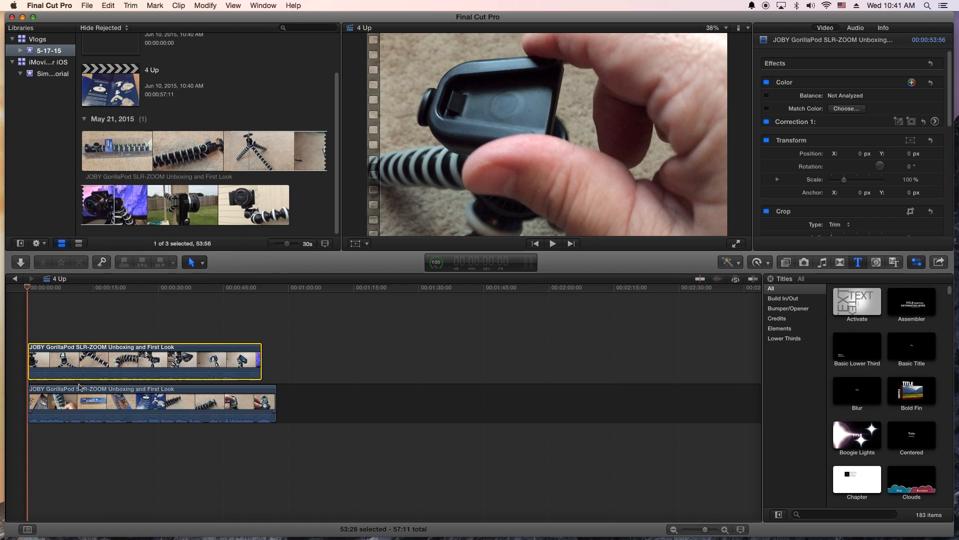
{"action": "mouse_move", "coordinate": [127, 391]}
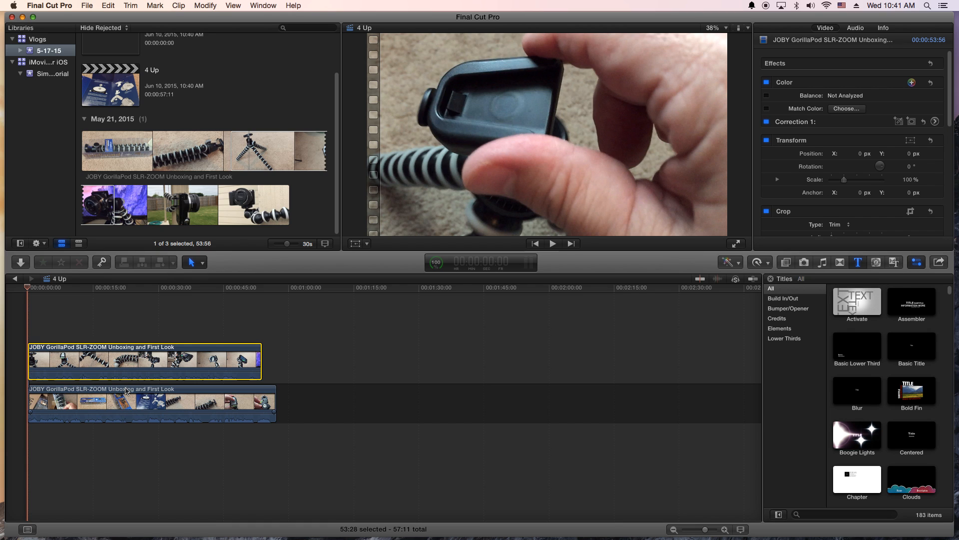
{"action": "mouse_move", "coordinate": [139, 199]}
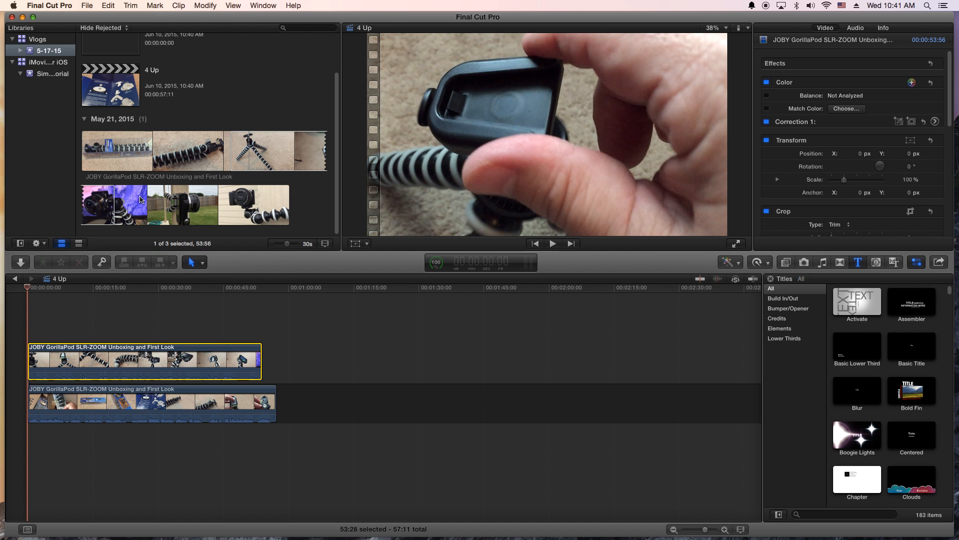
Stack a third copy of the GorillaPod clip above the two already layered
{"action": "left_click", "coordinate": [207, 203]}
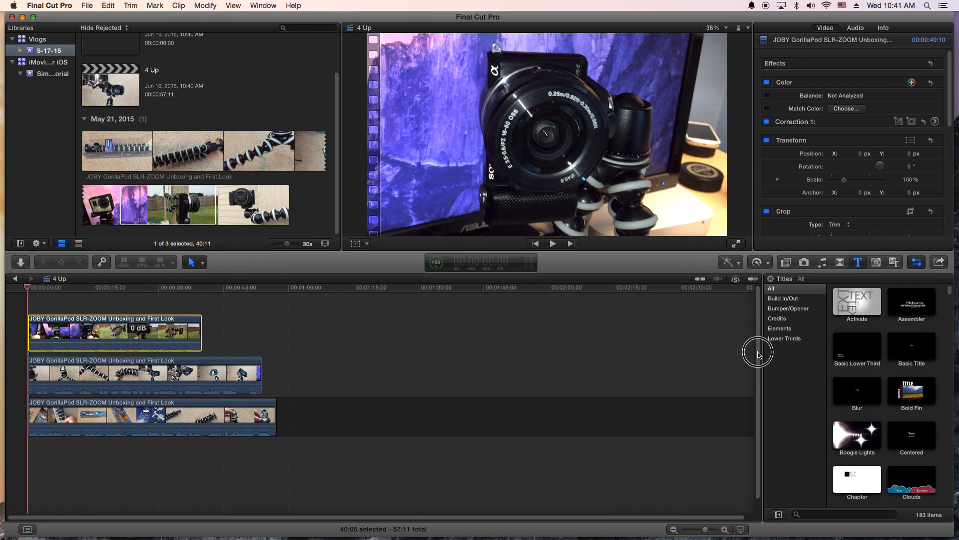
{"action": "mouse_move", "coordinate": [224, 341]}
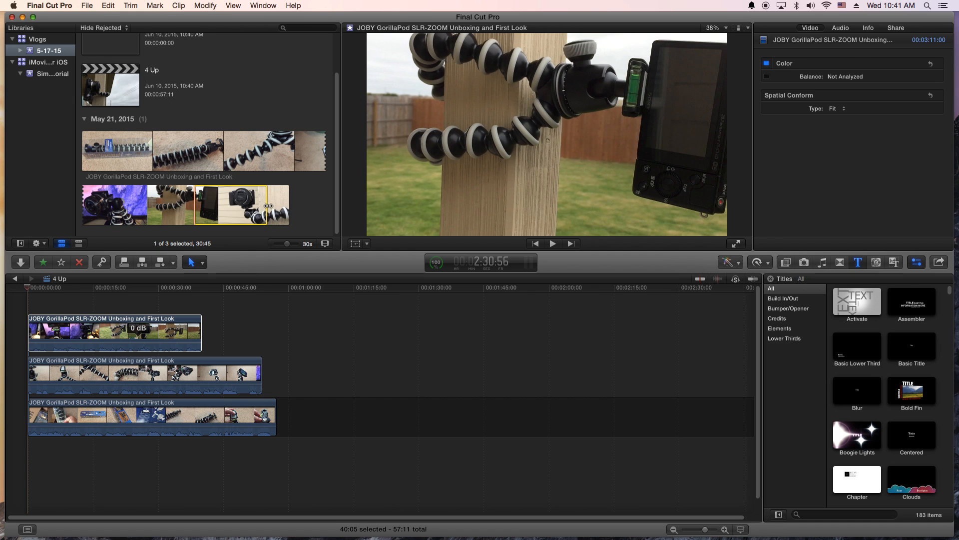
{"action": "mouse_move", "coordinate": [225, 205]}
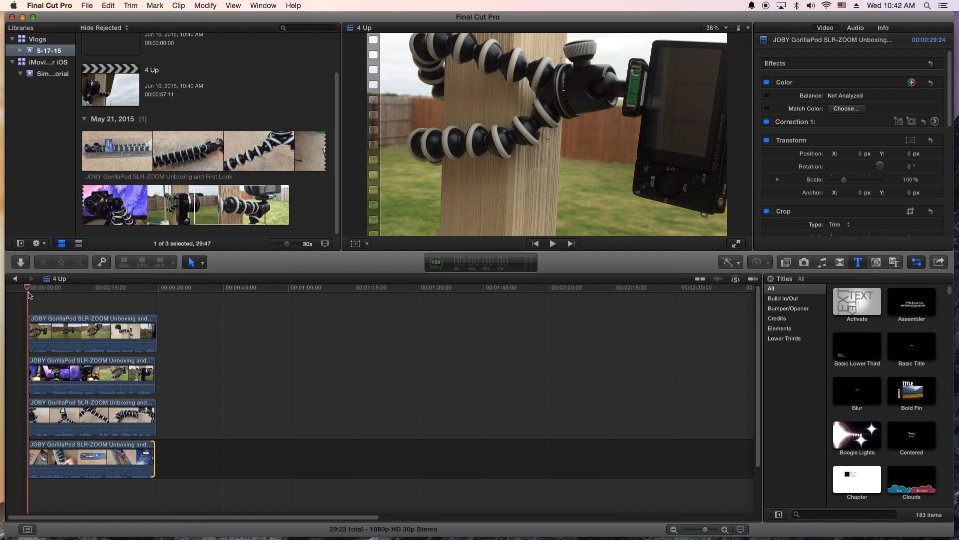
Select the top stacked clip and bring up its Transform, Crop and Distort choices
{"action": "left_click", "coordinate": [47, 293]}
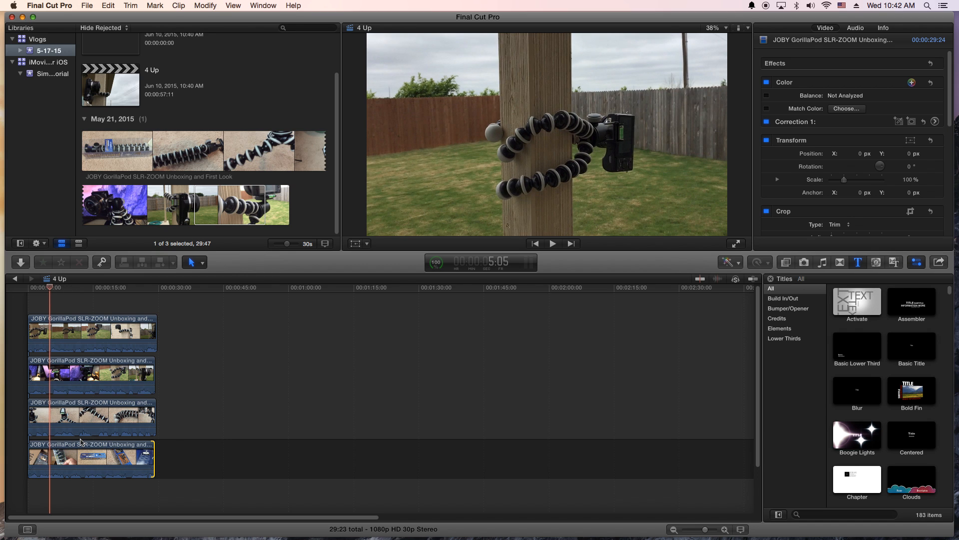
{"action": "left_click", "coordinate": [92, 334]}
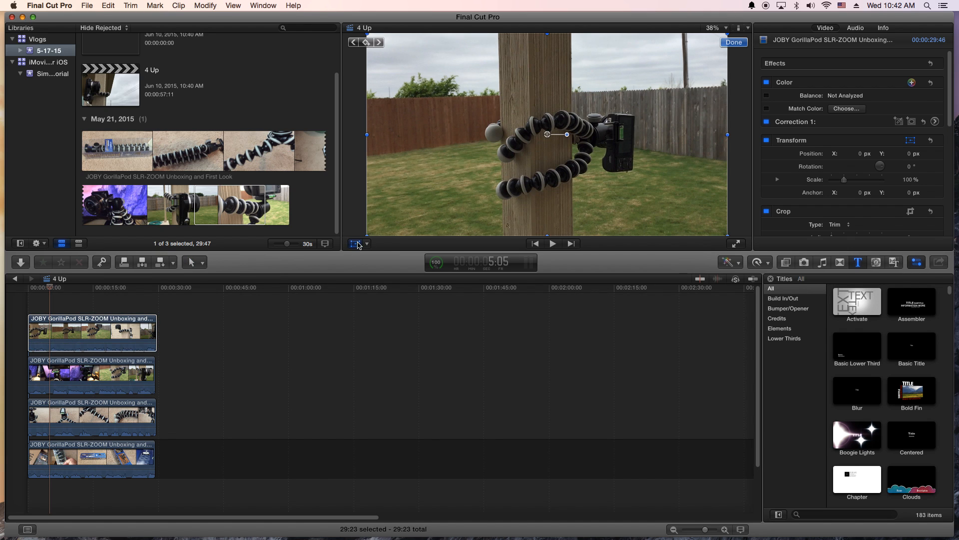
{"action": "left_click", "coordinate": [367, 244]}
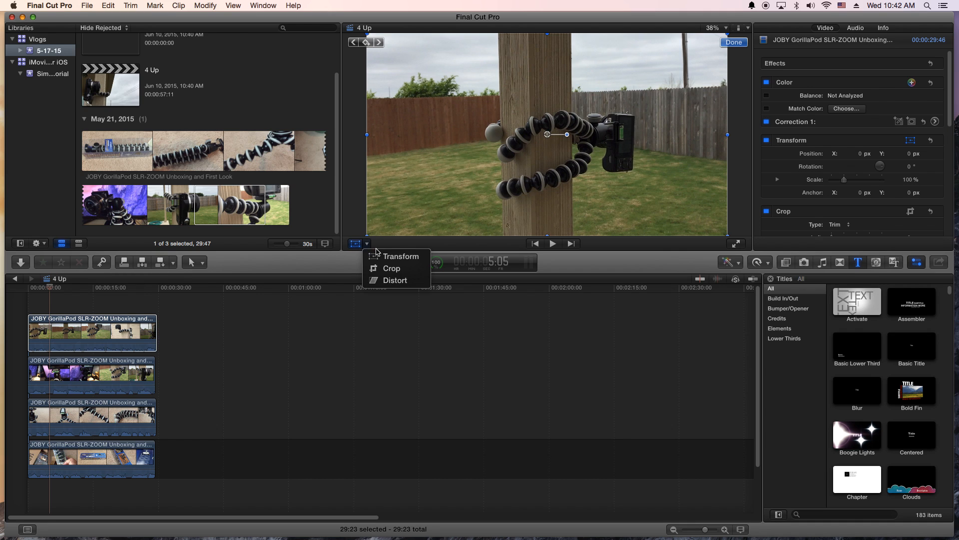
{"action": "mouse_move", "coordinate": [396, 256]}
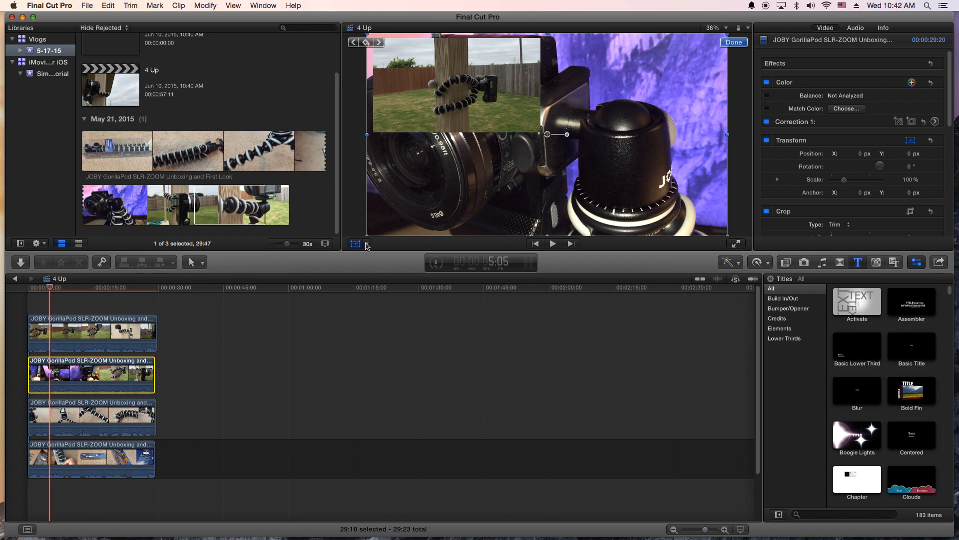
{"action": "left_click", "coordinate": [366, 244]}
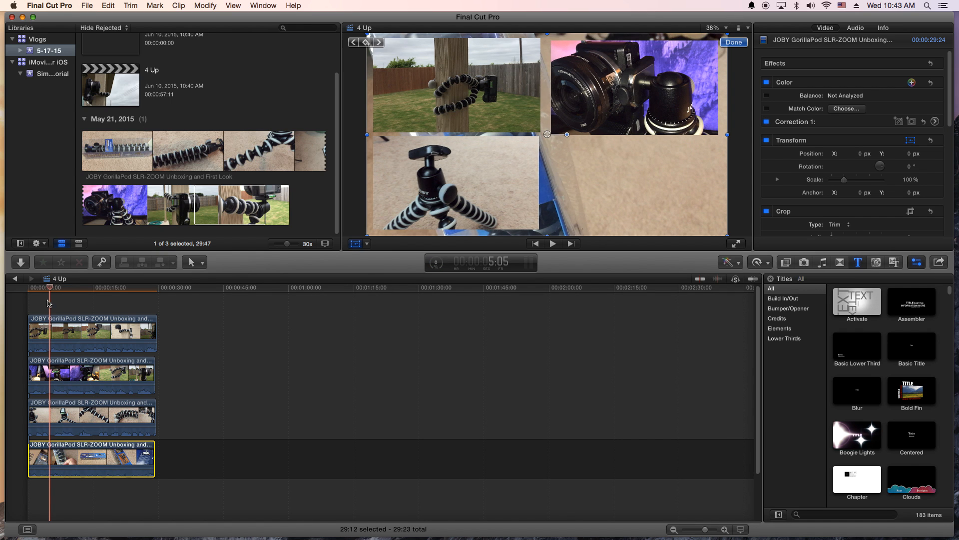
{"action": "mouse_move", "coordinate": [40, 462]}
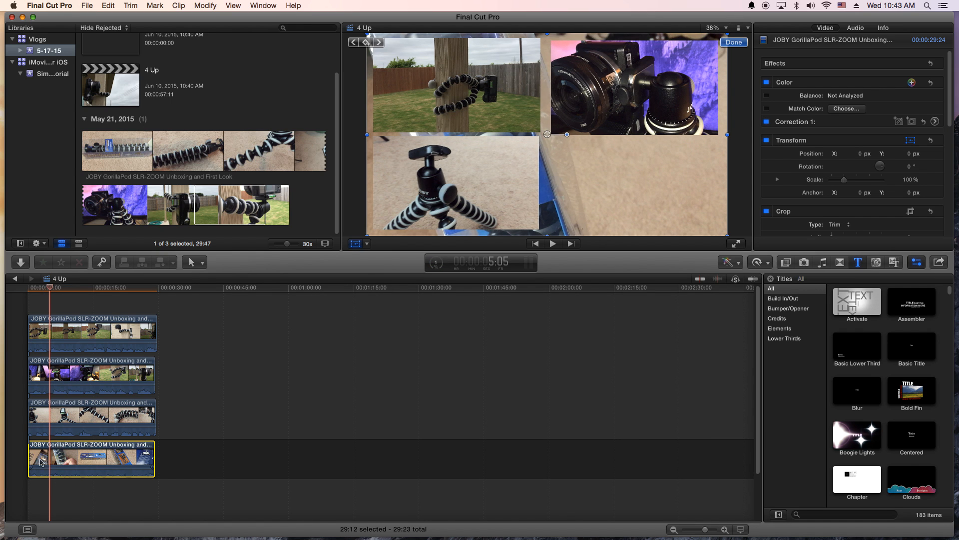
{"action": "mouse_move", "coordinate": [67, 463]}
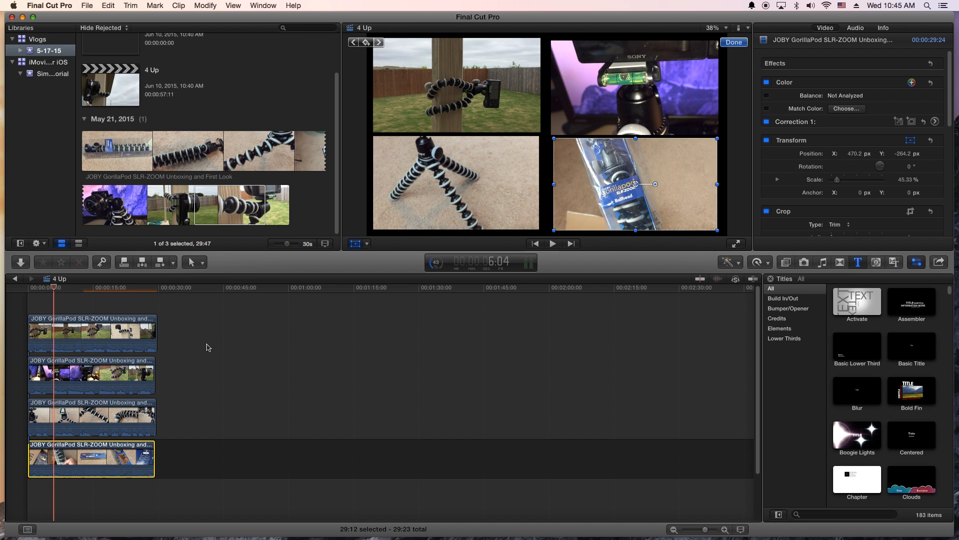
{"action": "left_click", "coordinate": [732, 42]}
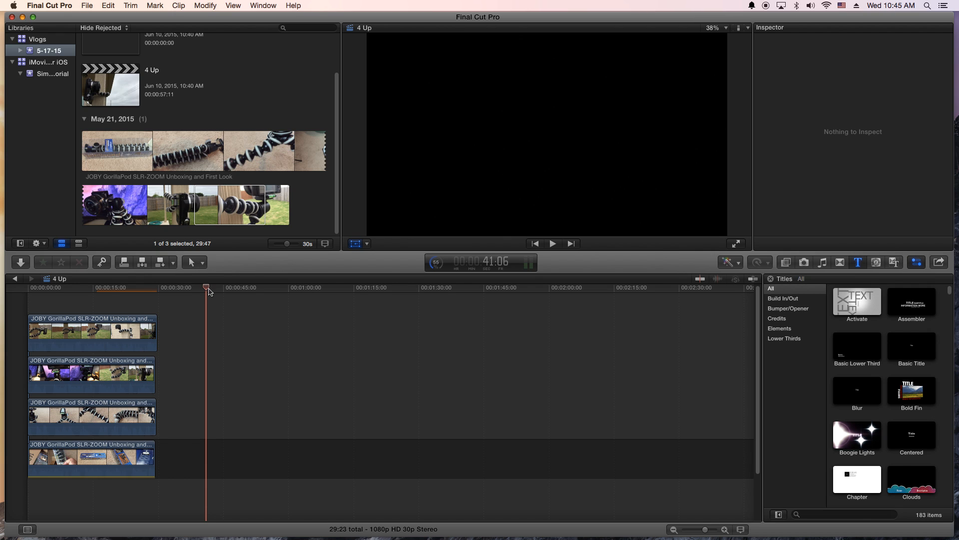
{"action": "left_click", "coordinate": [49, 288]}
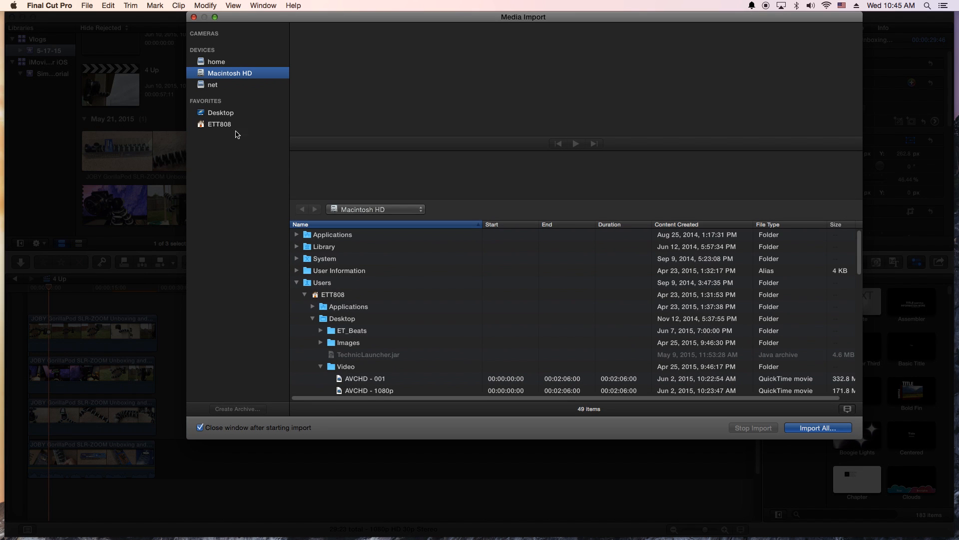
{"action": "mouse_move", "coordinate": [327, 322]}
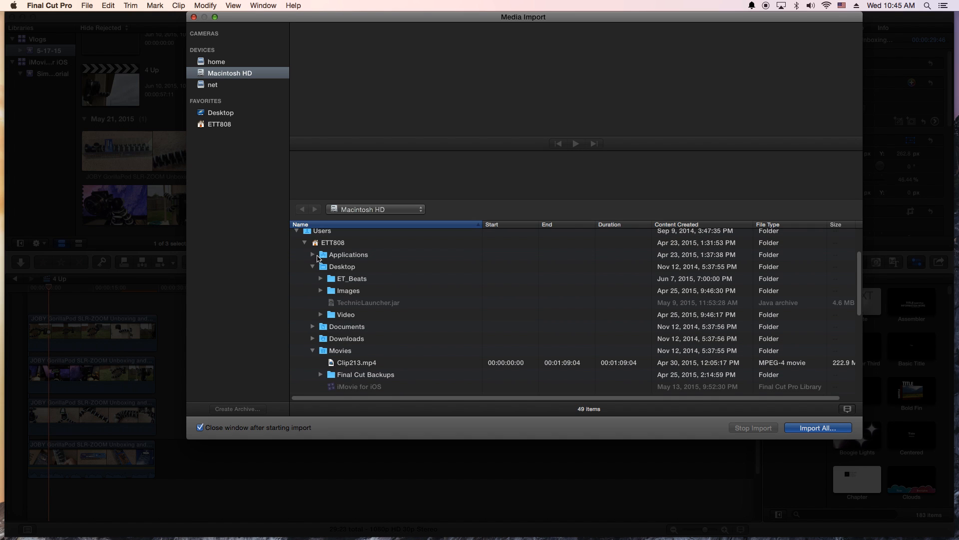
Choose 'Akiba Trip - HIKOSAEMON.wav' from Downloads and import it
{"action": "scroll", "scroll_direction": "down", "scroll_amount": 3}
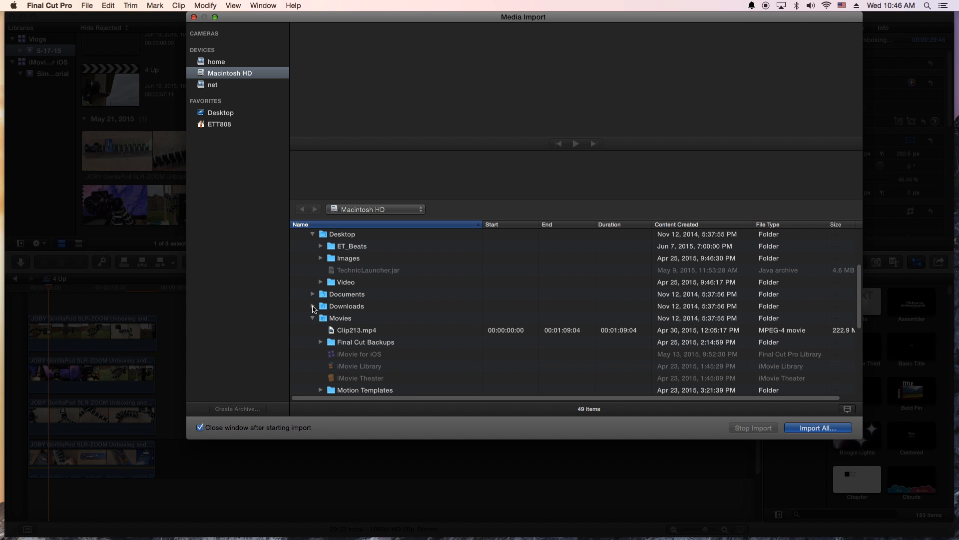
{"action": "left_click", "coordinate": [313, 306]}
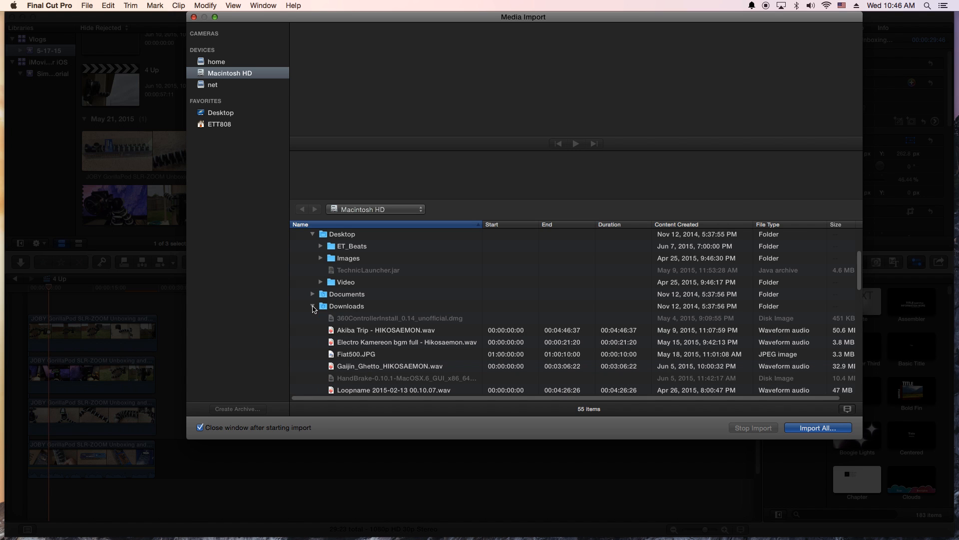
{"action": "left_click", "coordinate": [385, 329]}
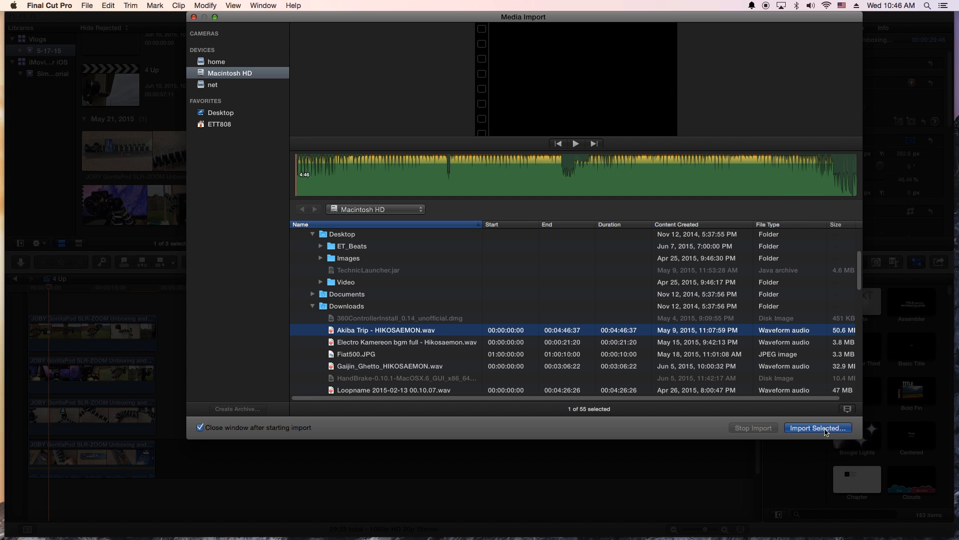
{"action": "left_click", "coordinate": [818, 427]}
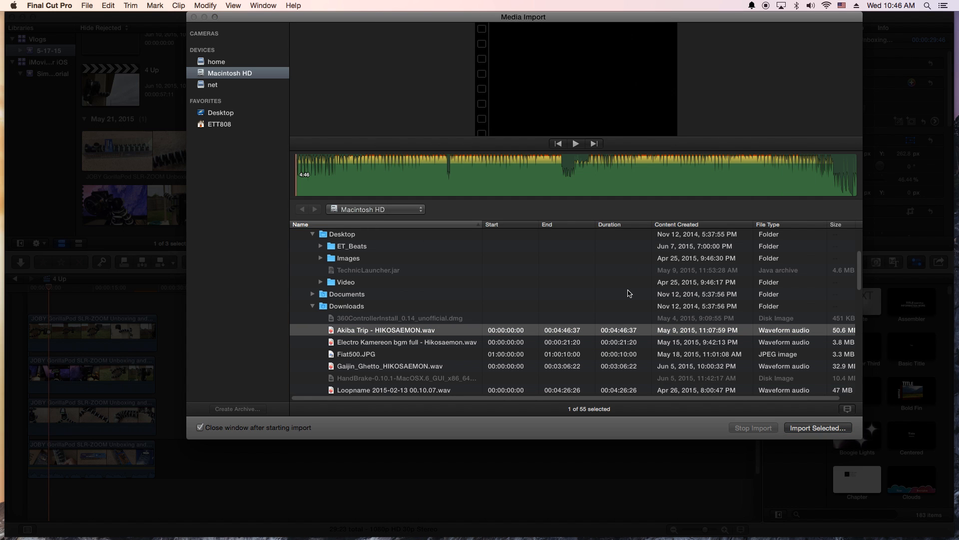
Mark a range in the Akiba Trip clip and place it beneath the four video clips
{"action": "left_click", "coordinate": [817, 427]}
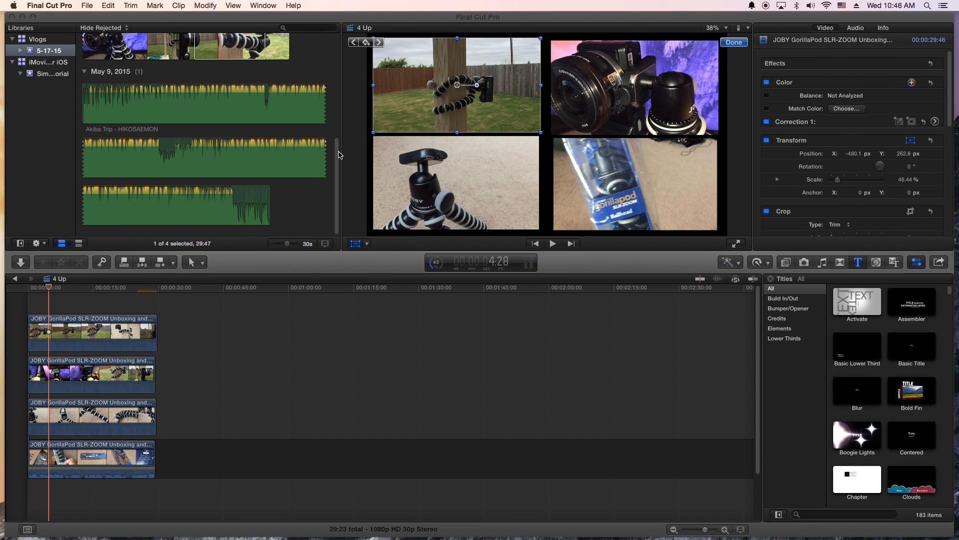
{"action": "left_click", "coordinate": [229, 104]}
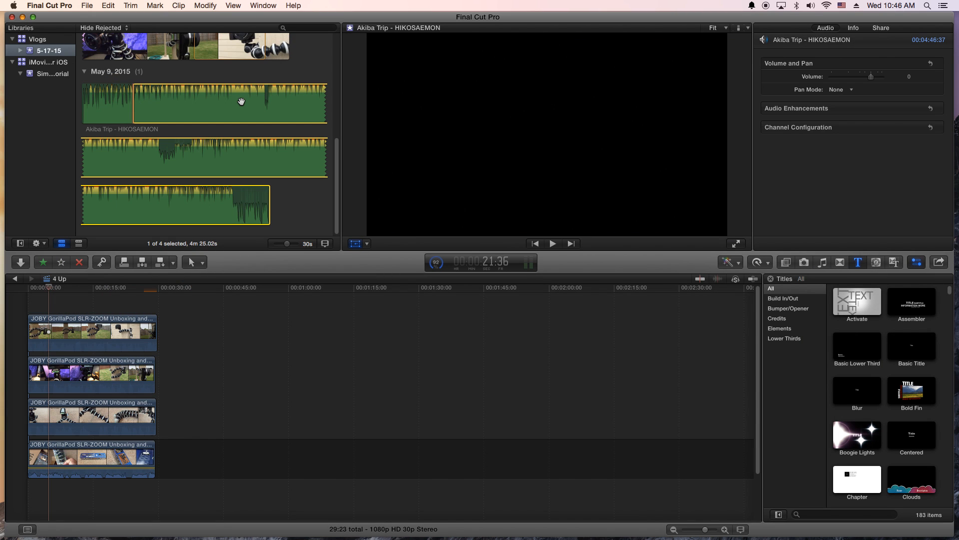
{"action": "left_click", "coordinate": [132, 102]}
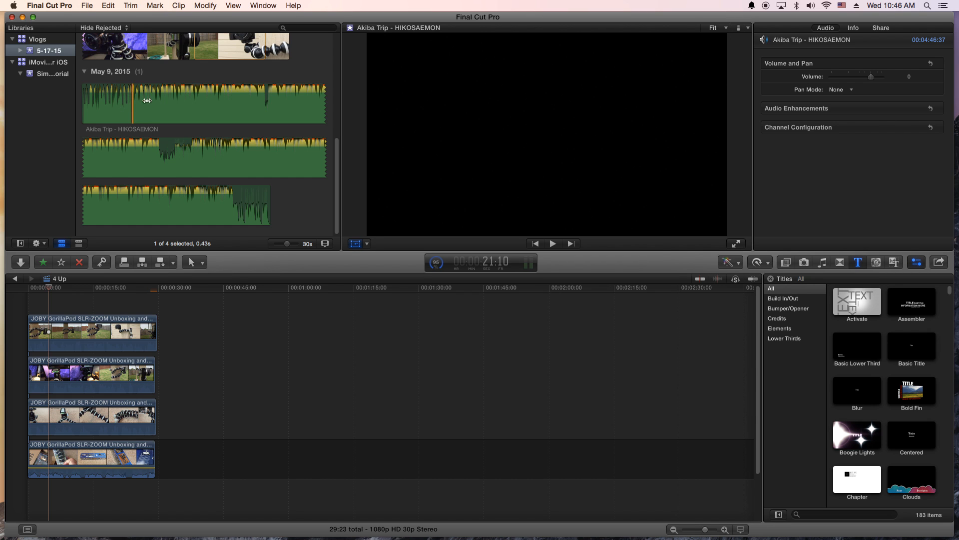
{"action": "left_click_drag", "start_coordinate": [130, 103], "coordinate": [283, 103]}
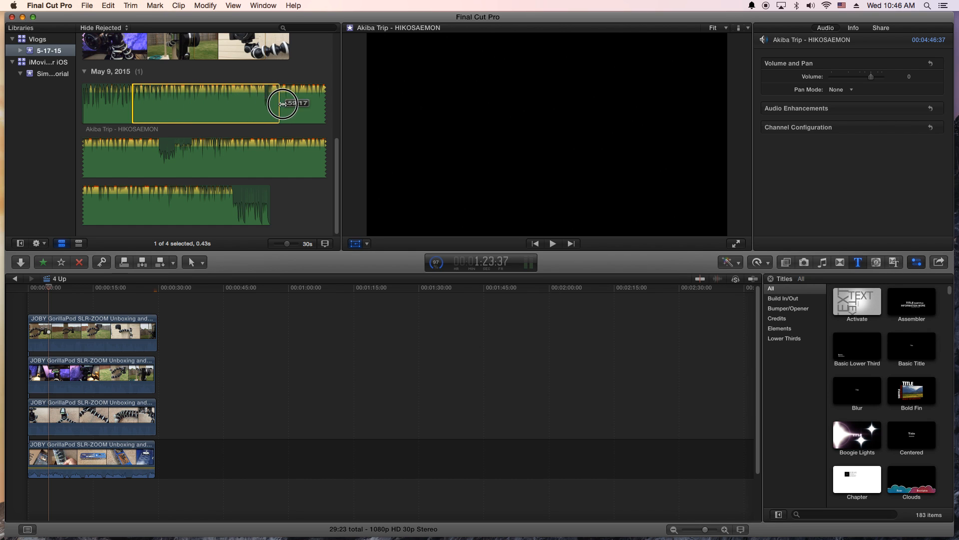
{"action": "left_click_drag", "start_coordinate": [283, 103], "coordinate": [251, 110]}
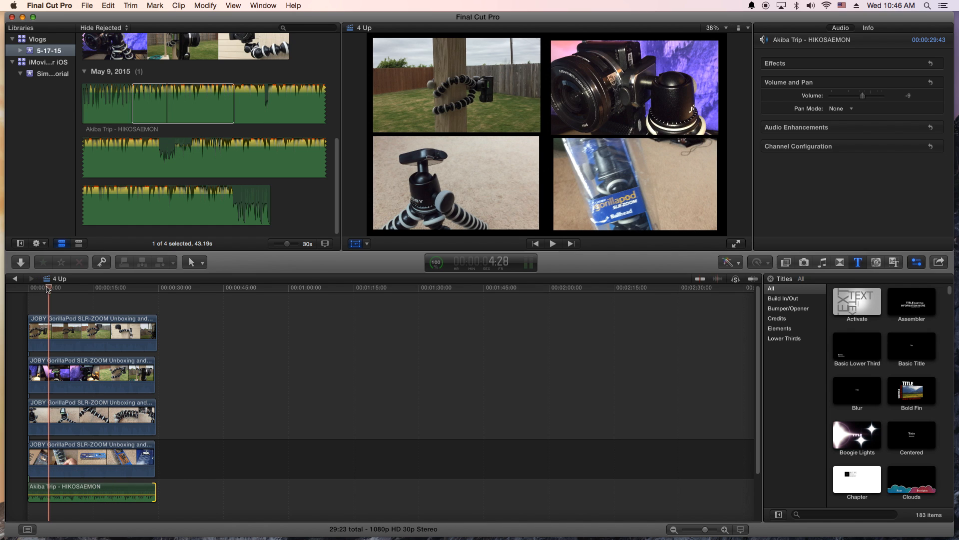
{"action": "left_click", "coordinate": [551, 243]}
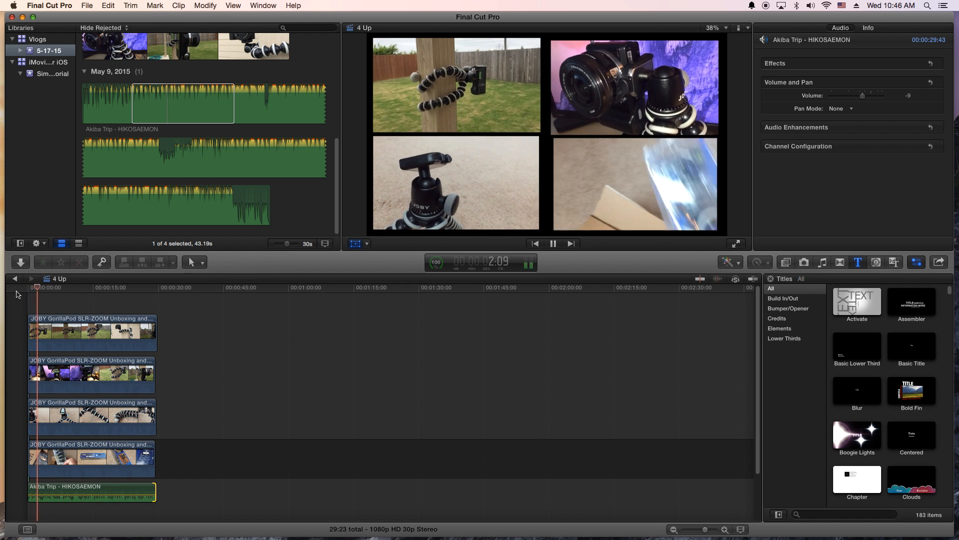
{"action": "left_click", "coordinate": [553, 243]}
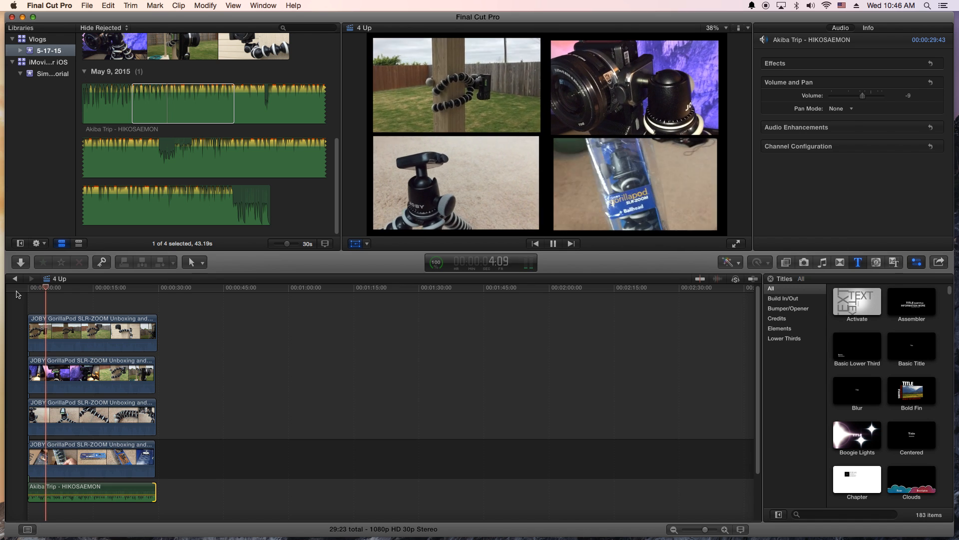
{"action": "left_click", "coordinate": [552, 243]}
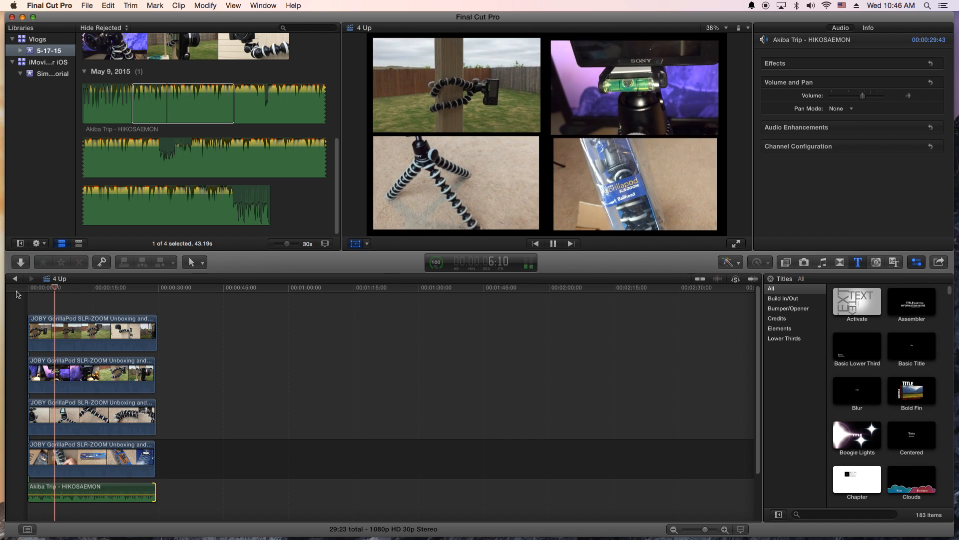